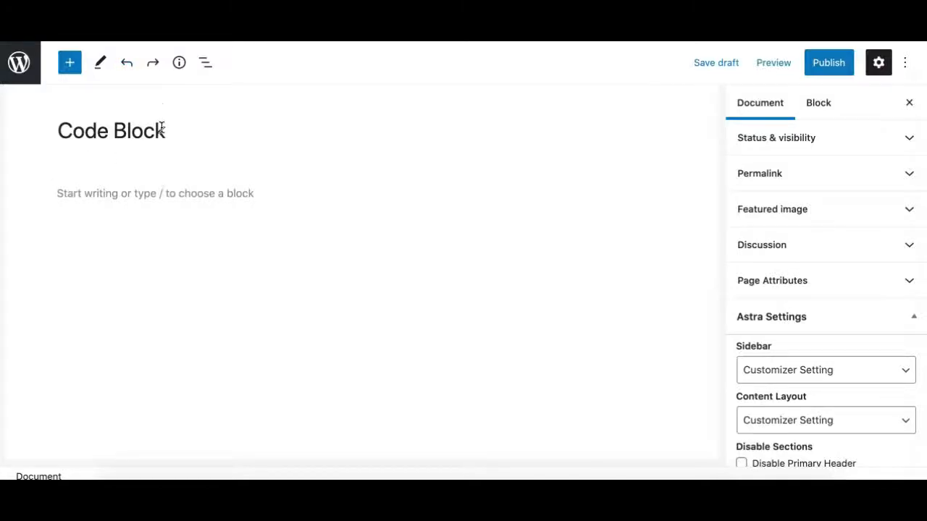
mouse_move(233, 181)
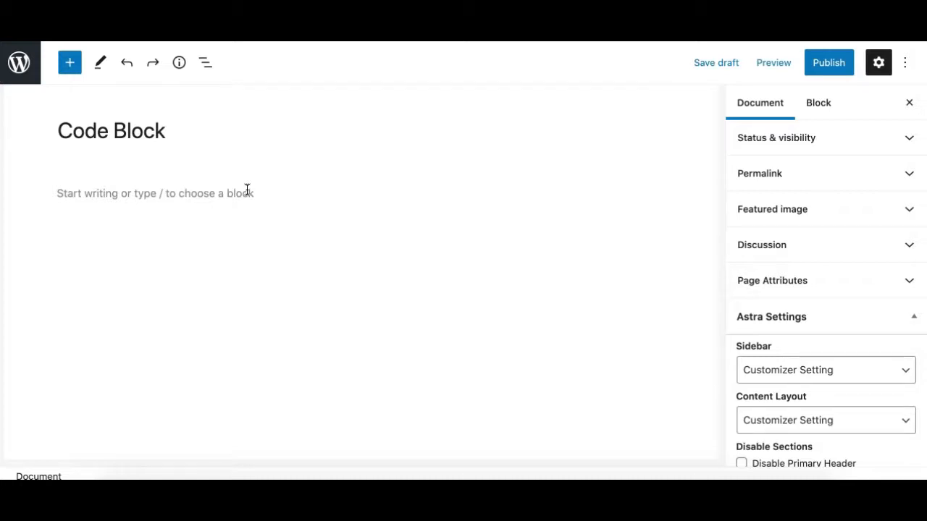
mouse_move(605, 75)
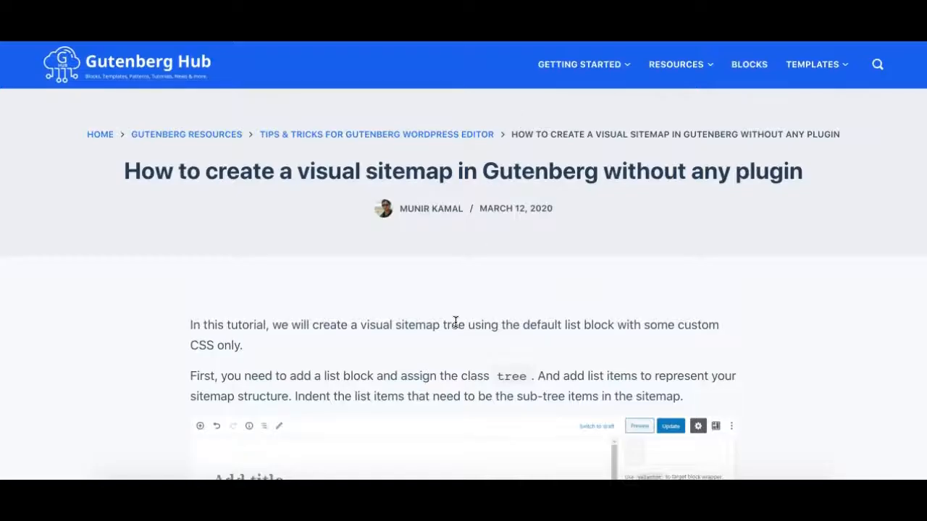
Scroll through the source page and select the first lines of the CSS example.
scroll("down", 3)
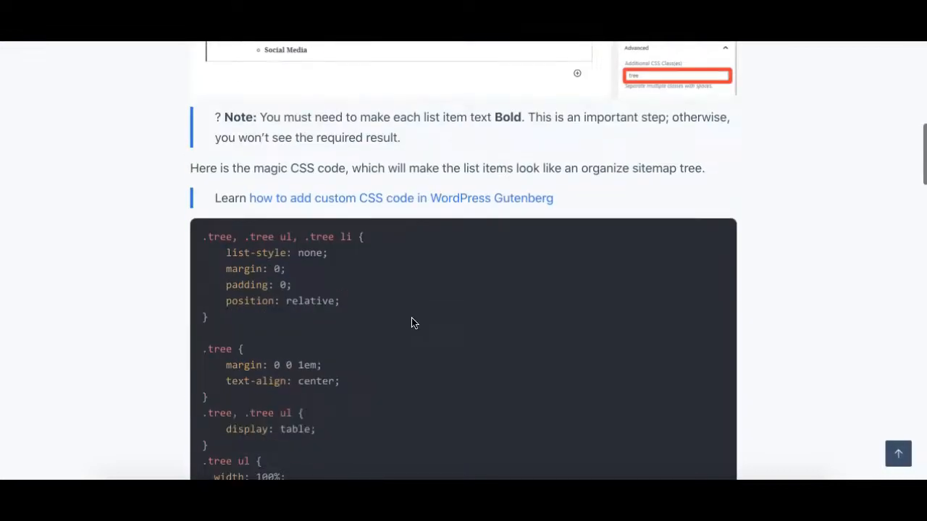
scroll("down", 3)
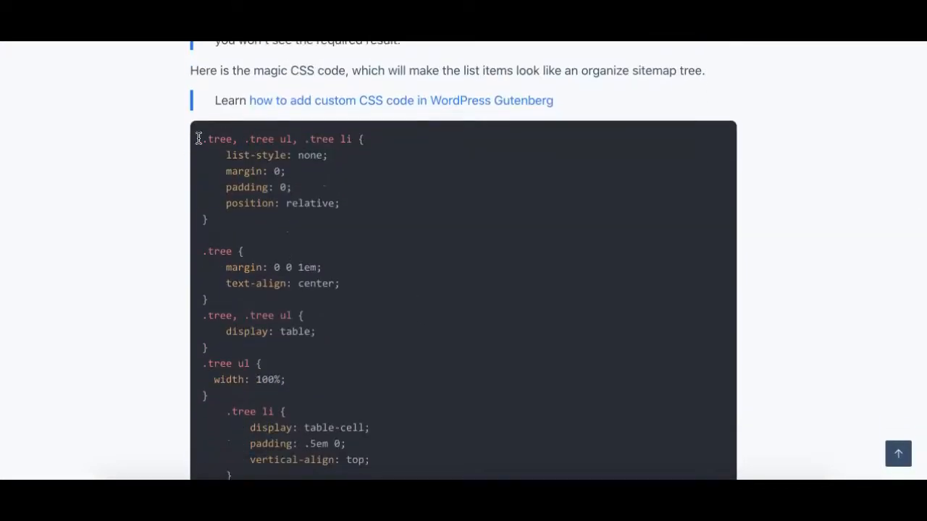
left_click_drag(203, 139, 264, 206)
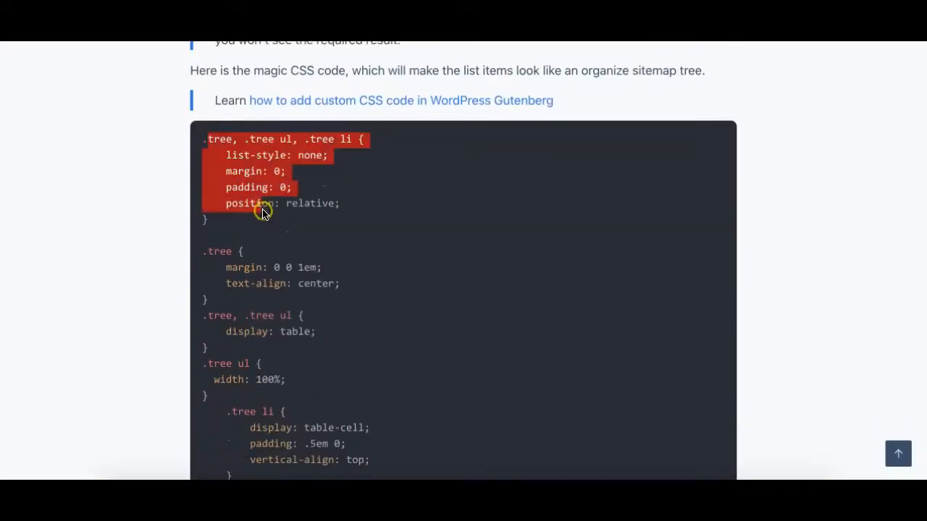
scroll("down", 3)
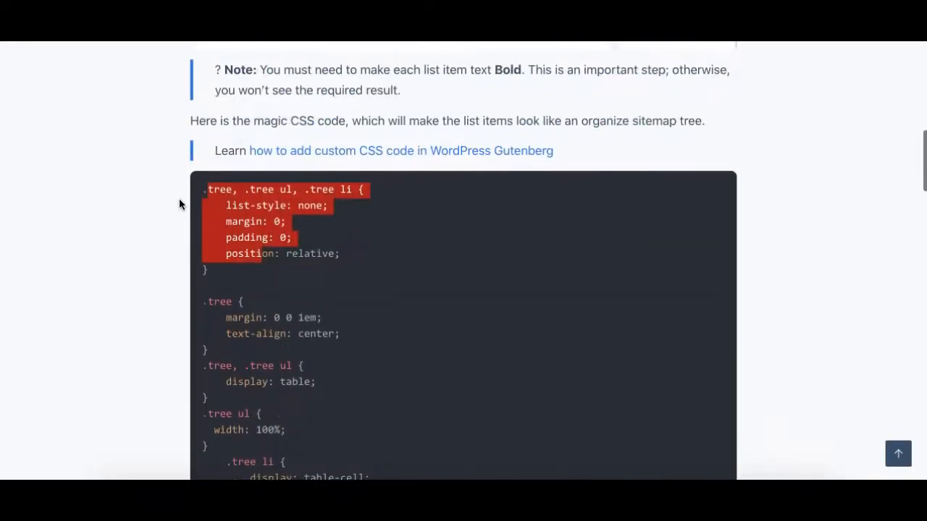
scroll("down", 3)
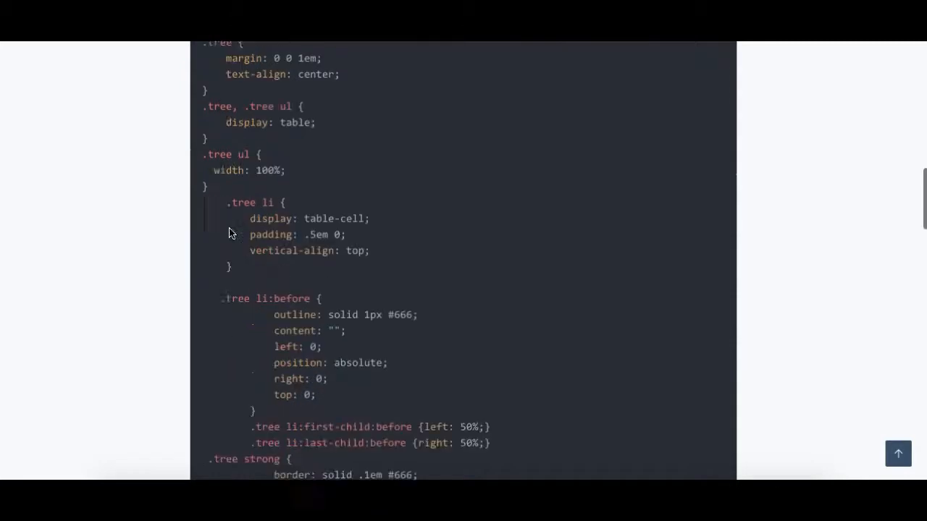
scroll("down", 3)
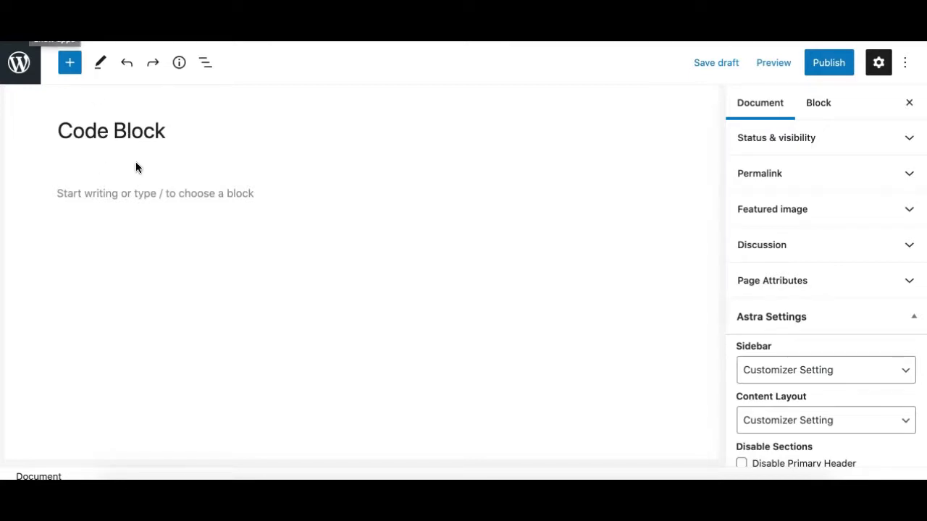
Insert an empty Code block into the post body and place the caret inside it.
left_click(145, 194)
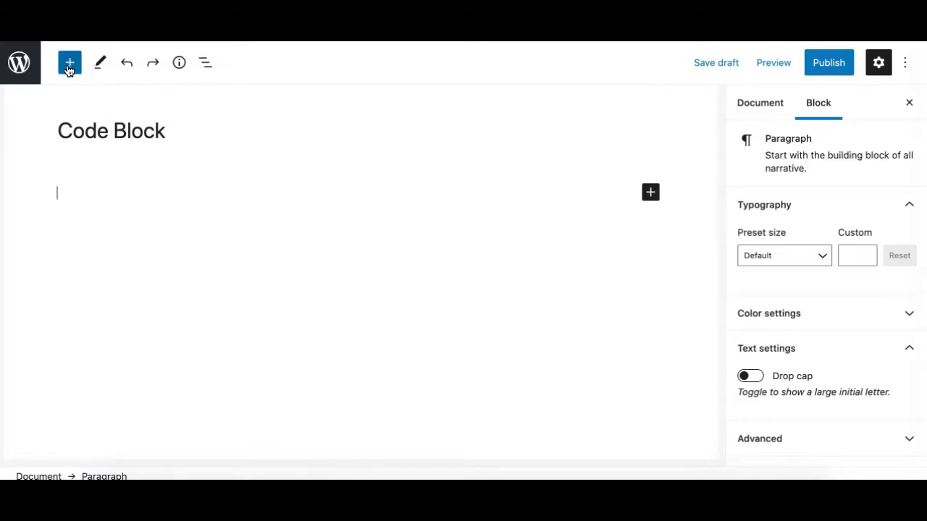
mouse_move(70, 63)
type("cod")
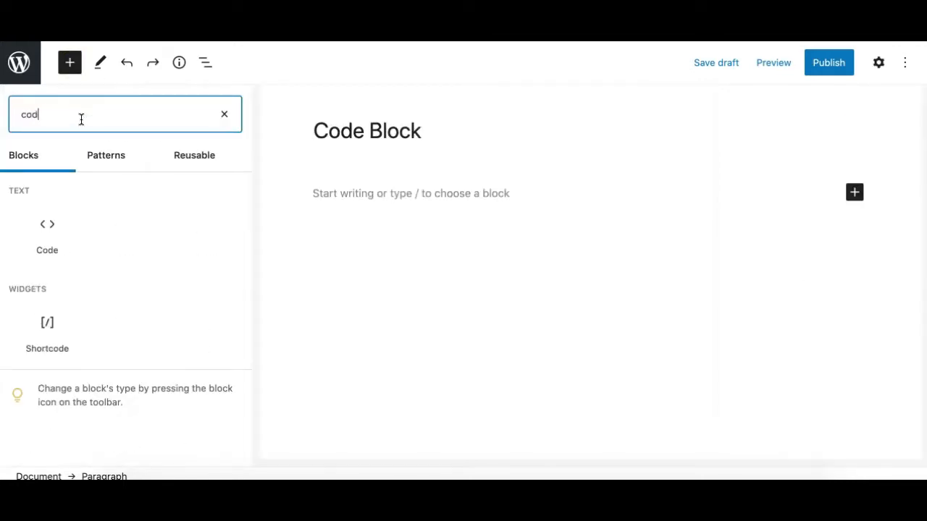
left_click(46, 233)
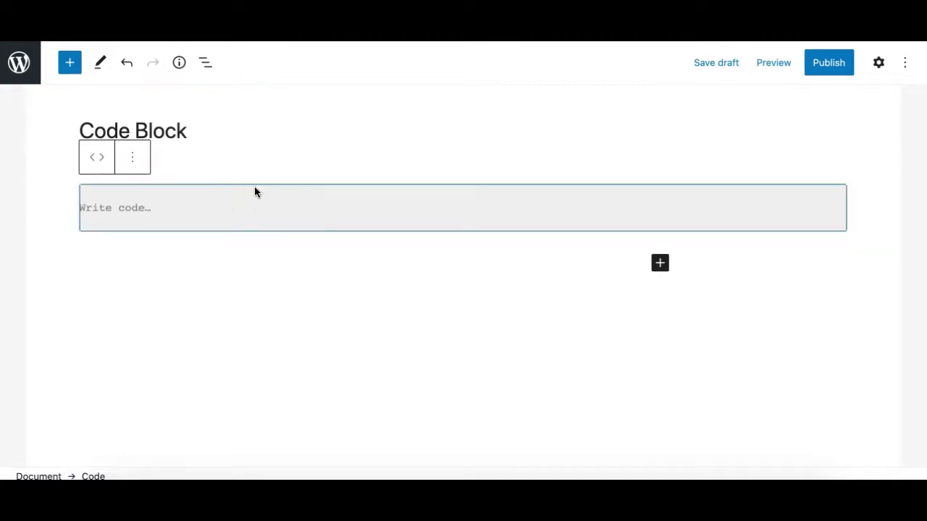
left_click(878, 63)
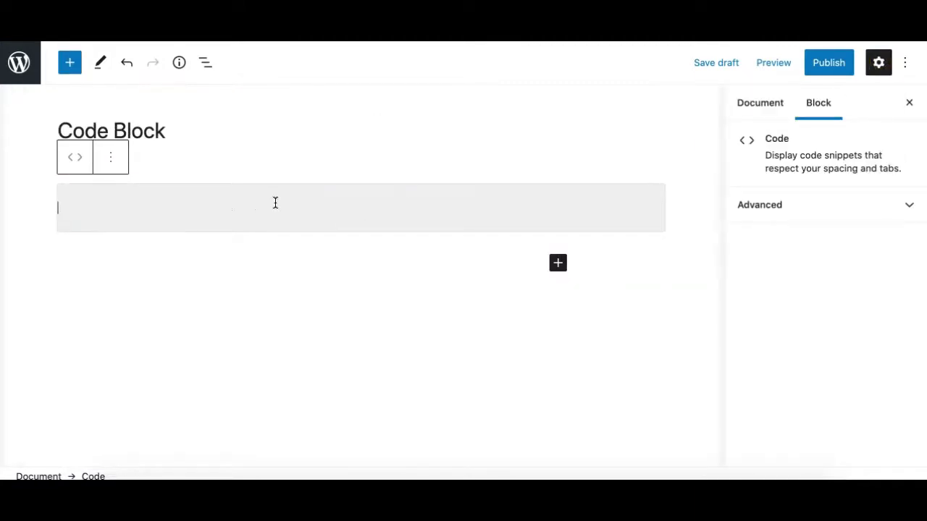
mouse_move(244, 210)
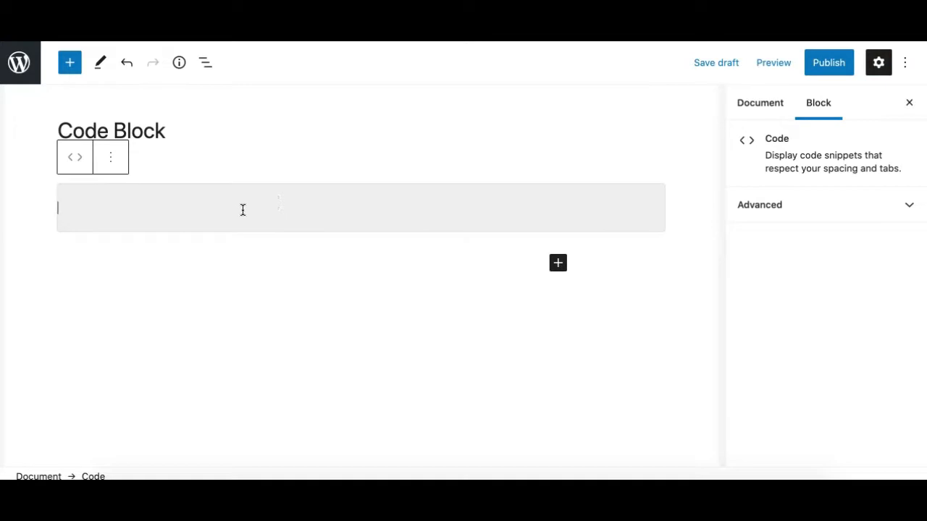
mouse_move(222, 212)
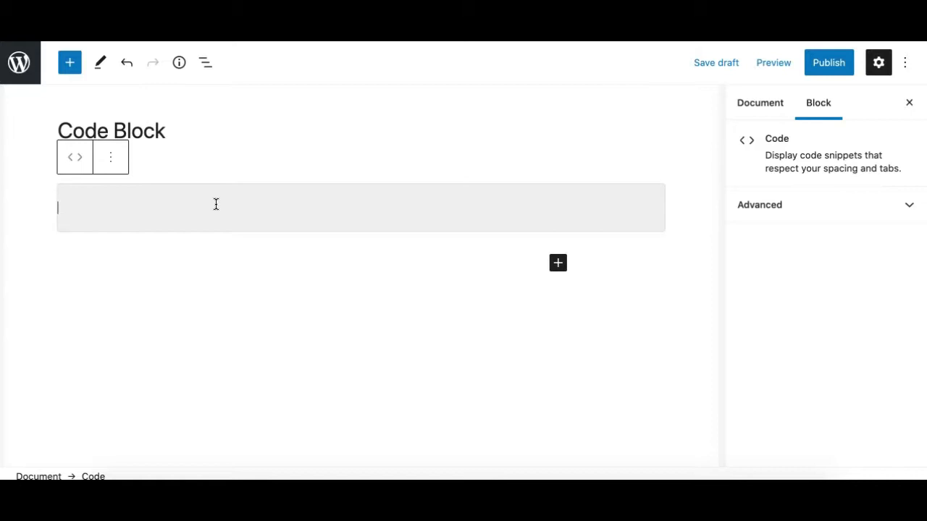
Paste the 'RWD List to Table' HTML table markup into the Code block and review it.
type("<h1>RWD List to Table</h1>")
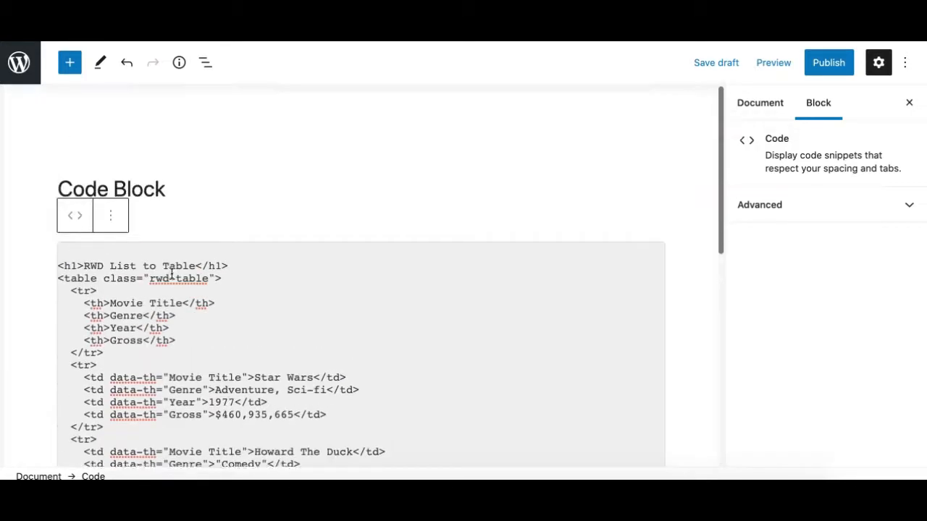
scroll("down", 3)
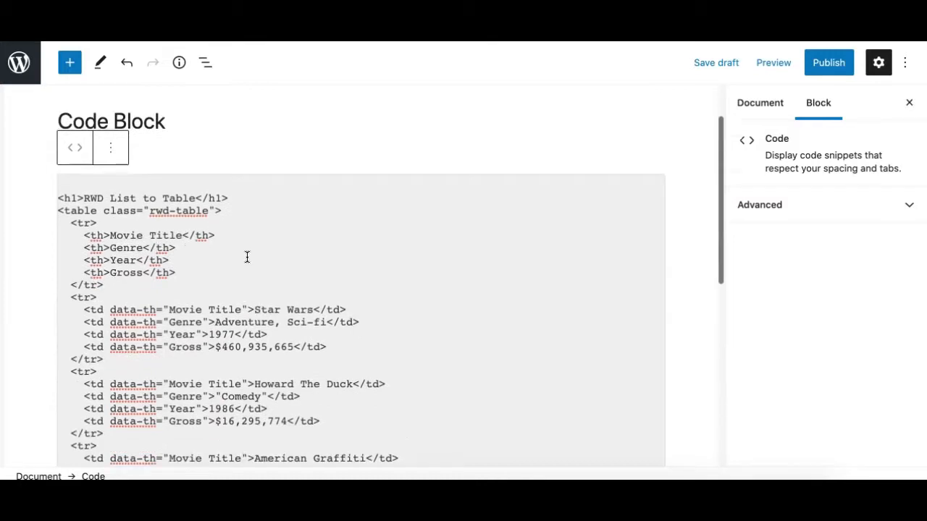
scroll("down", 3)
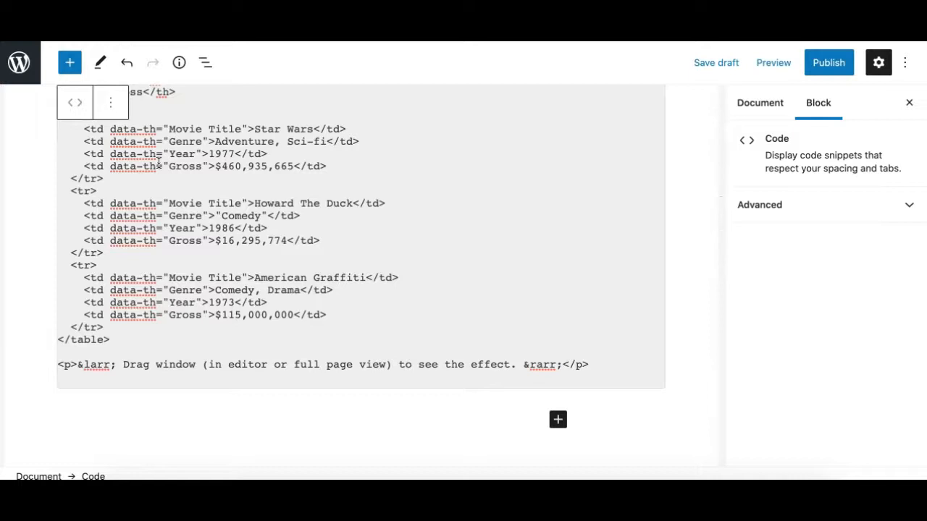
scroll("down", 3)
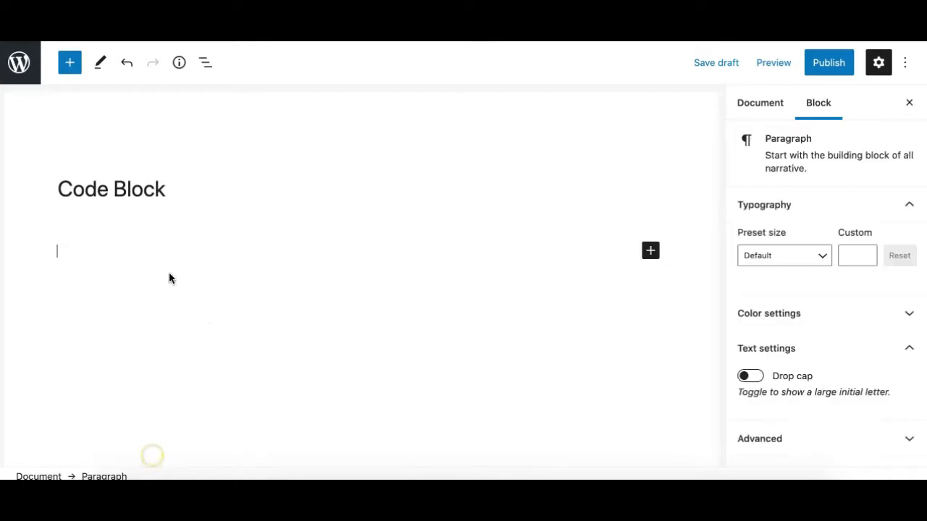
mouse_move(660, 249)
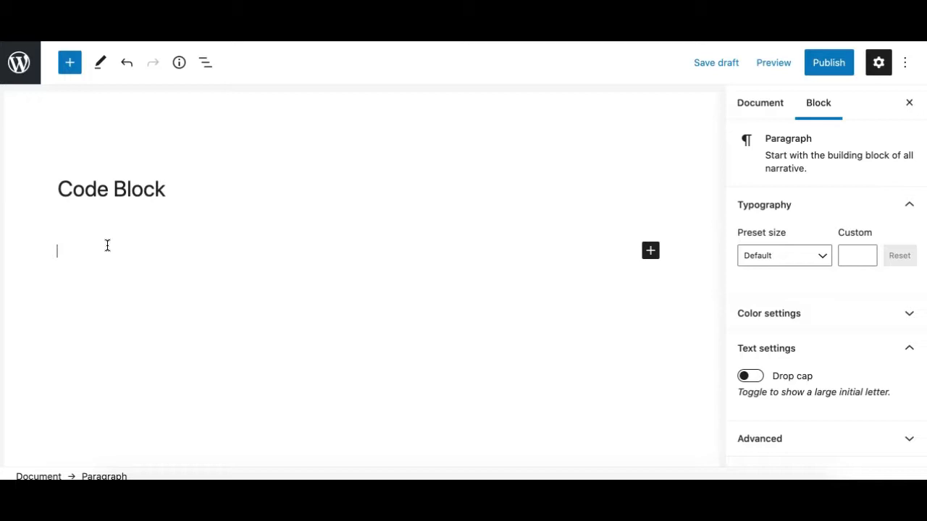
Insert a Code block with the /code slash command and place the caret inside it.
type("/")
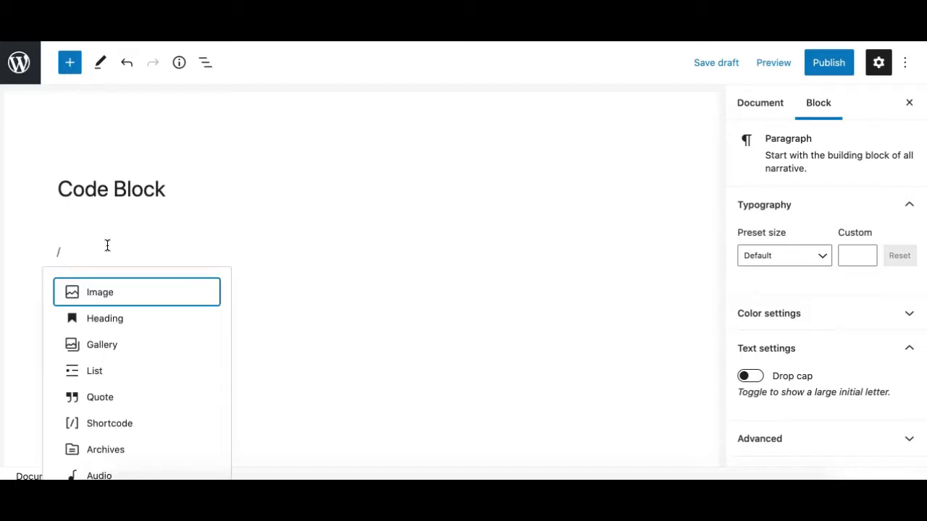
type("code")
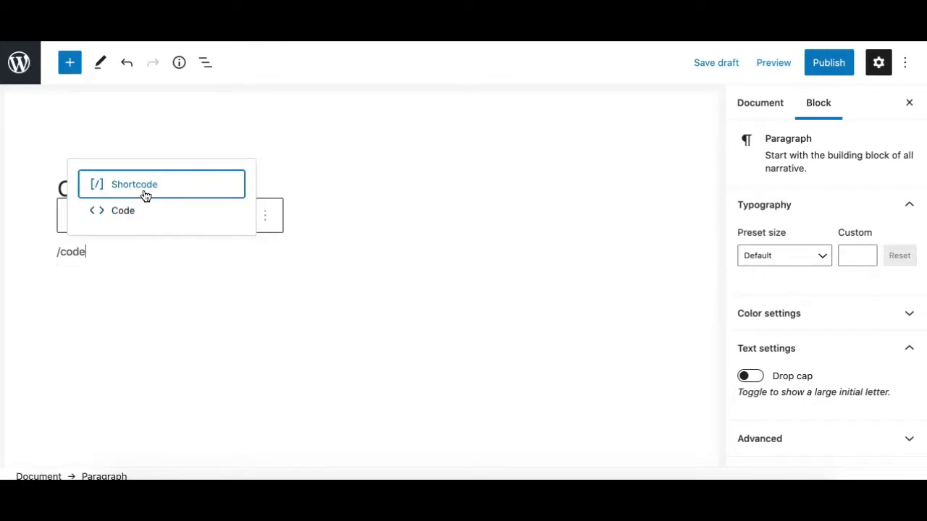
left_click(123, 212)
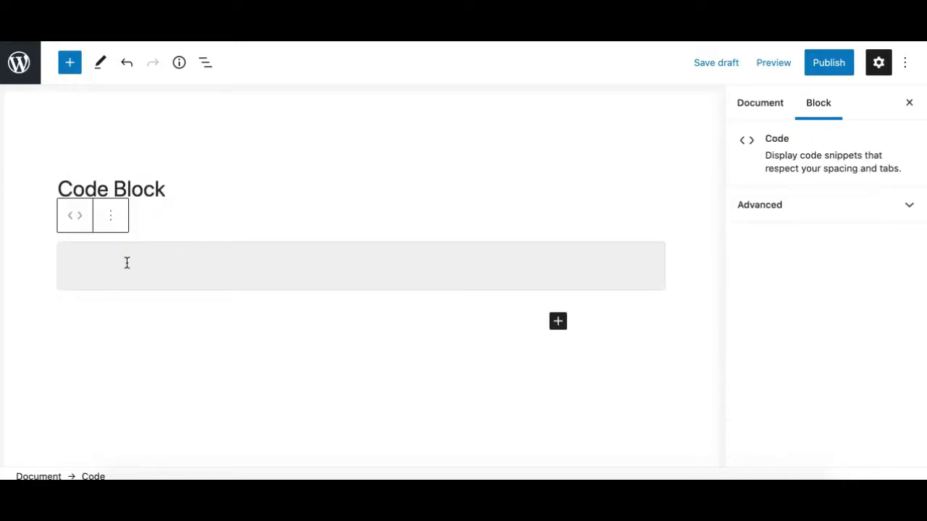
left_click(127, 266)
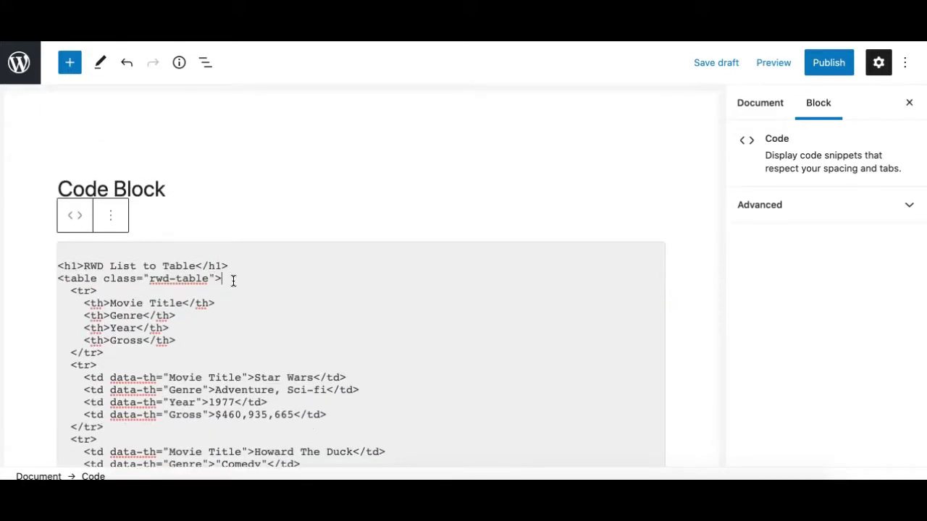
Show the Code block's Transform To options (Group, Custom HTML, Preformatted).
scroll("down", 3)
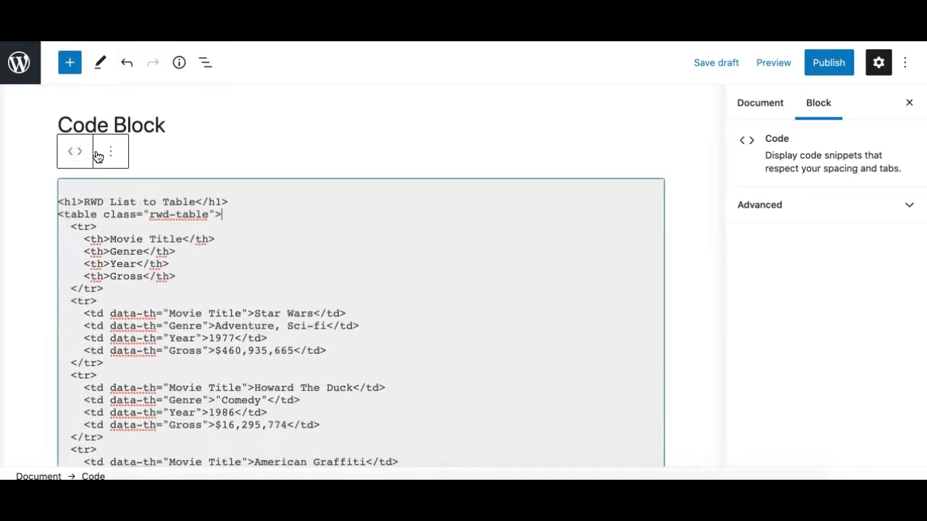
left_click(75, 150)
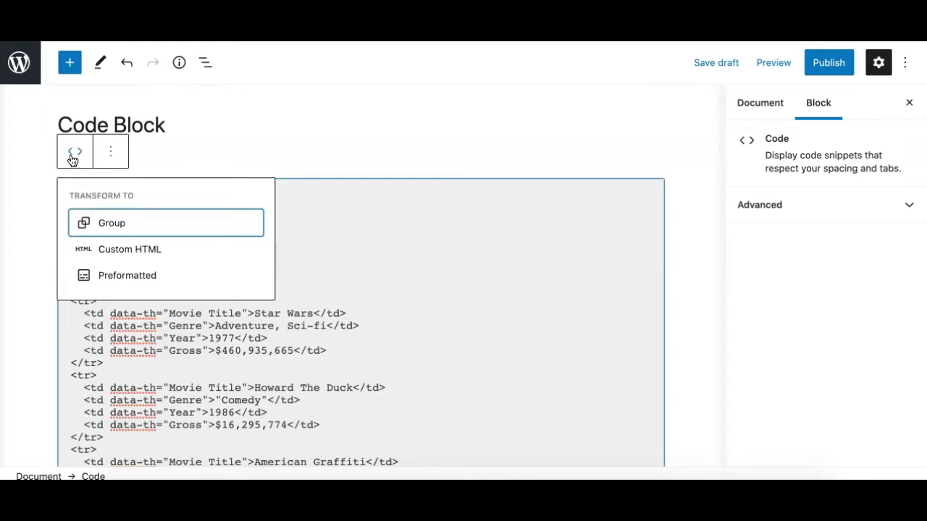
mouse_move(123, 223)
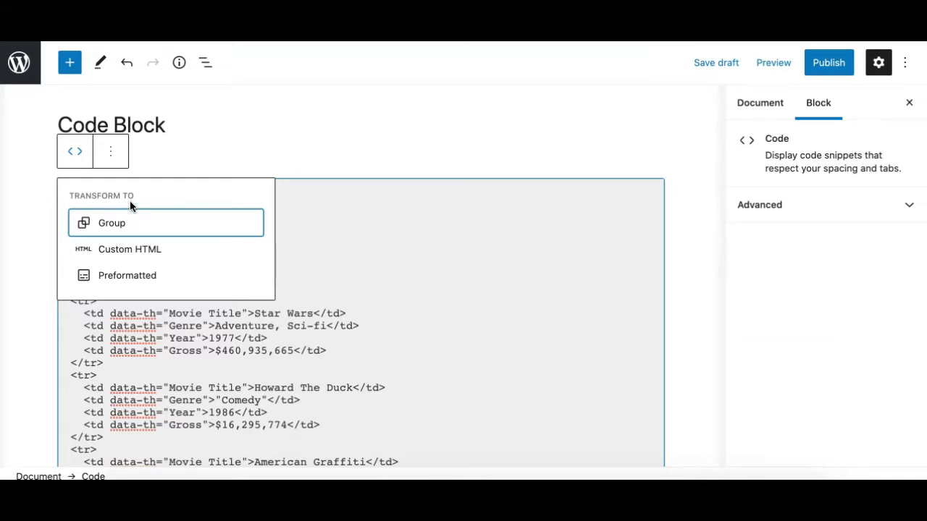
scroll("down", 3)
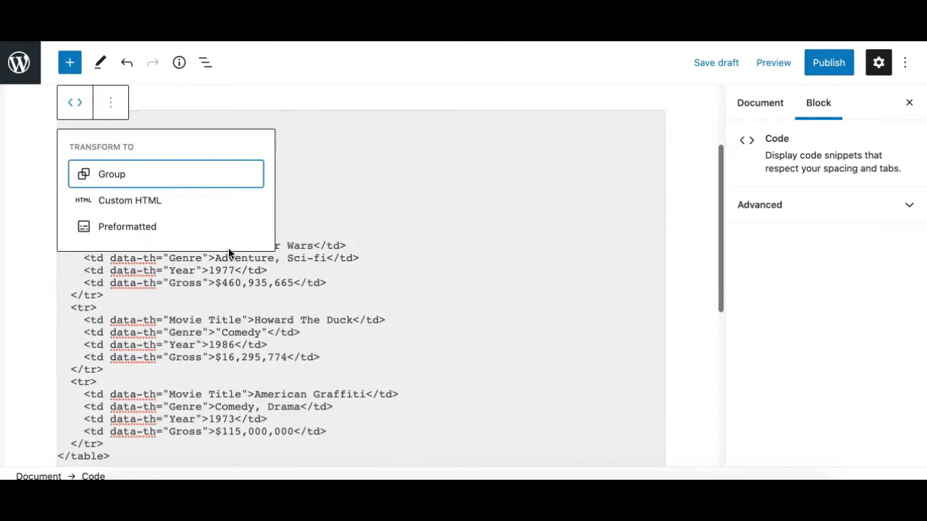
mouse_move(142, 185)
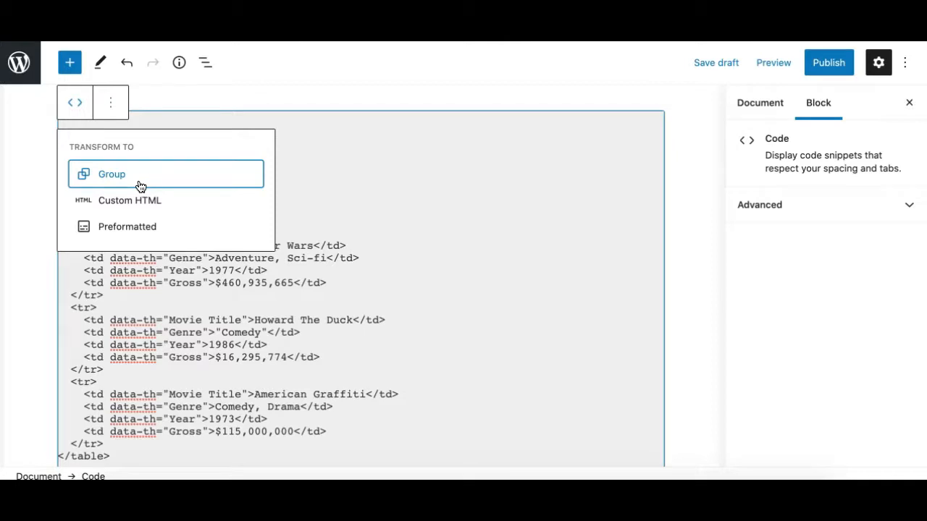
mouse_move(139, 209)
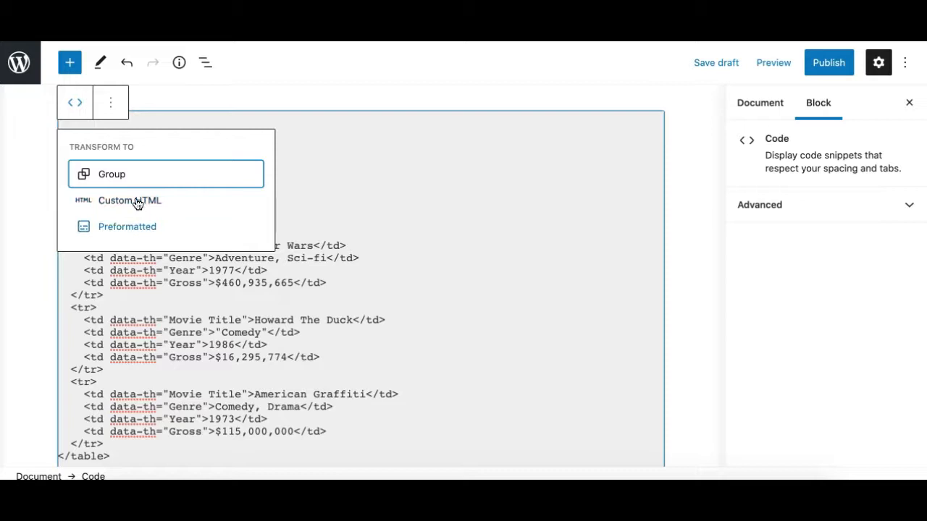
mouse_move(114, 214)
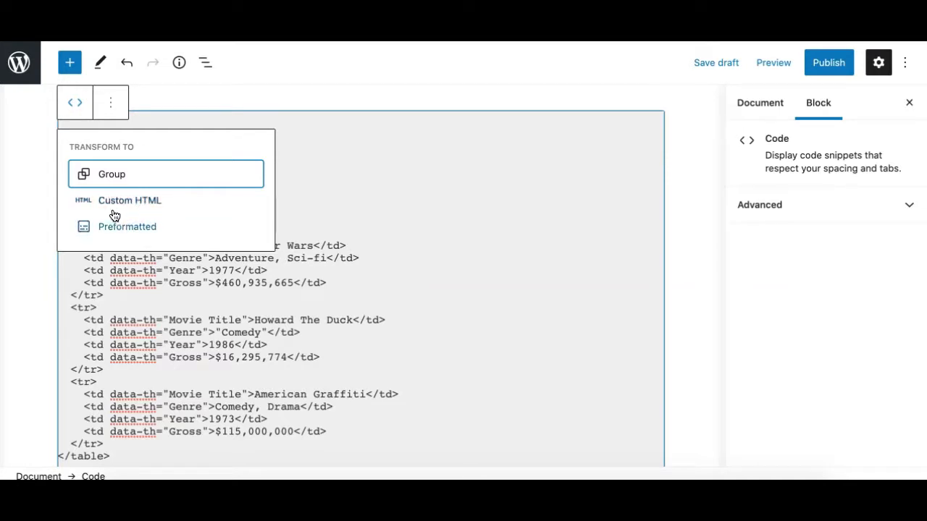
mouse_move(134, 206)
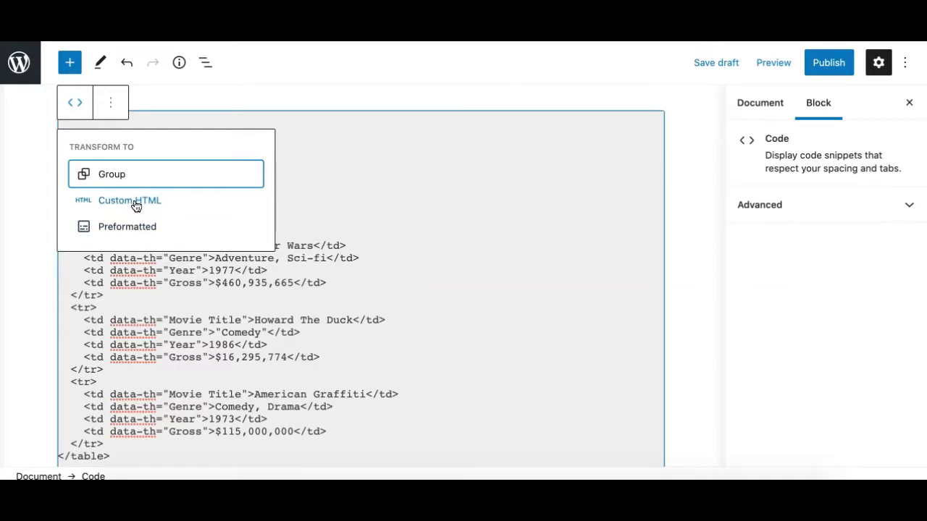
left_click(129, 200)
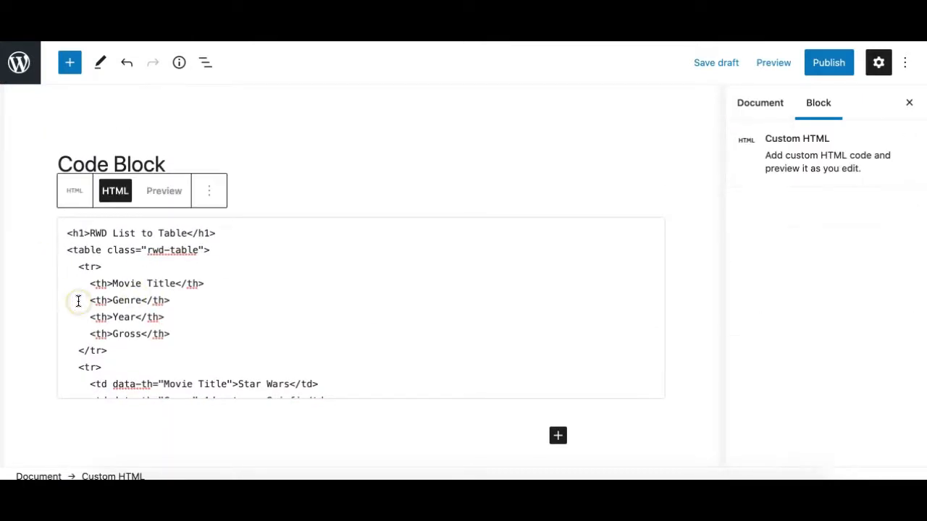
mouse_move(208, 192)
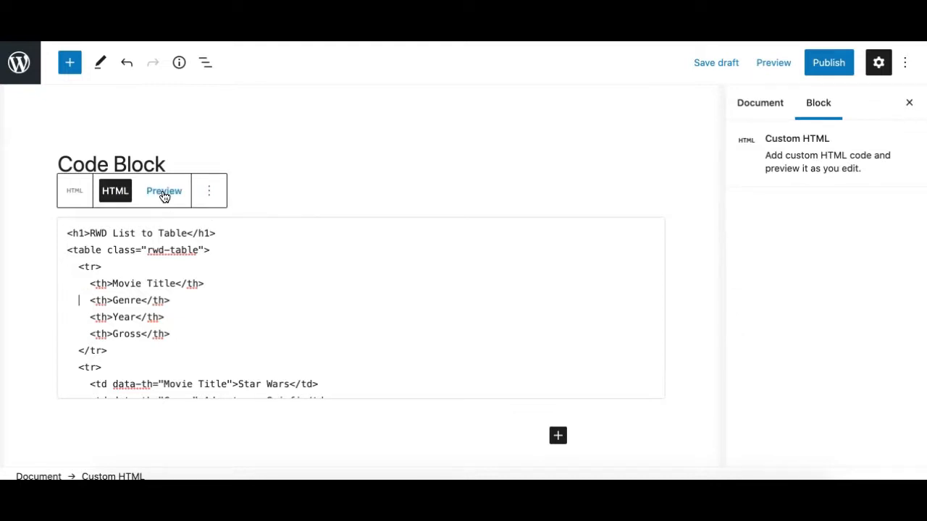
left_click(163, 191)
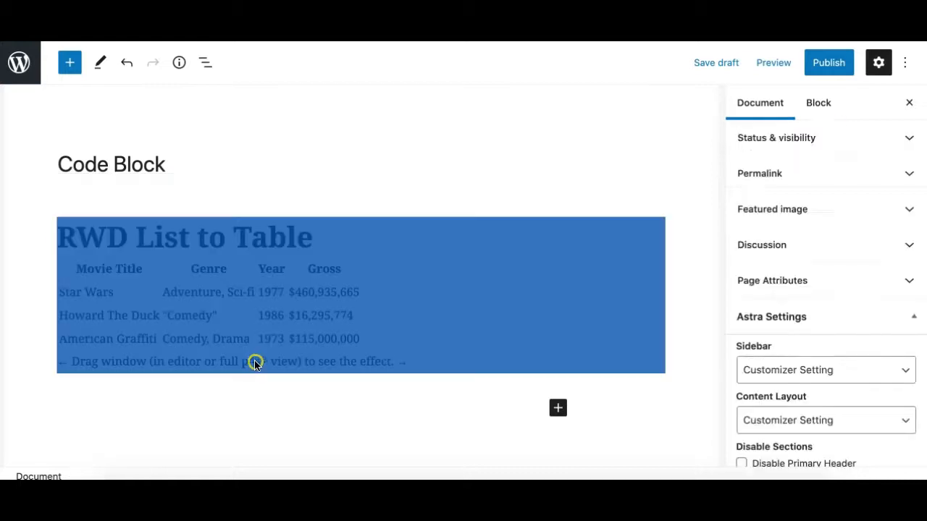
left_click(81, 298)
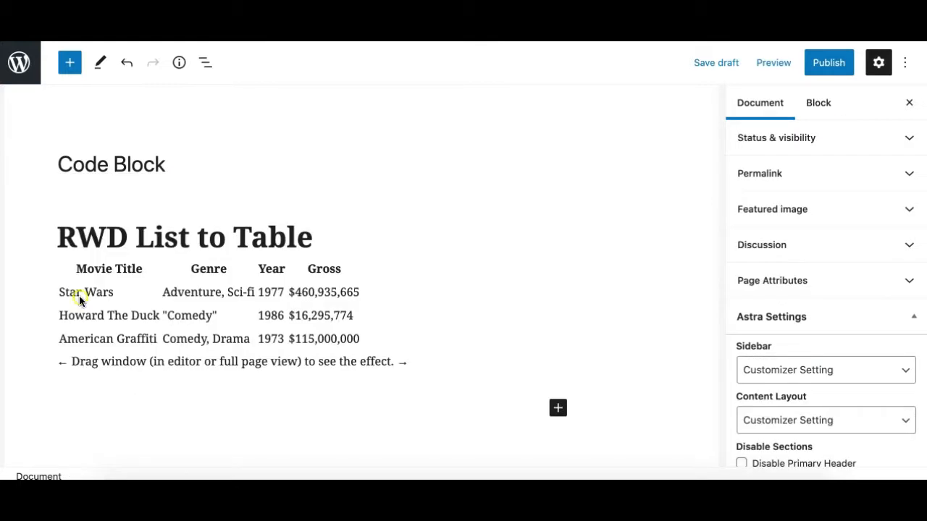
left_click(85, 293)
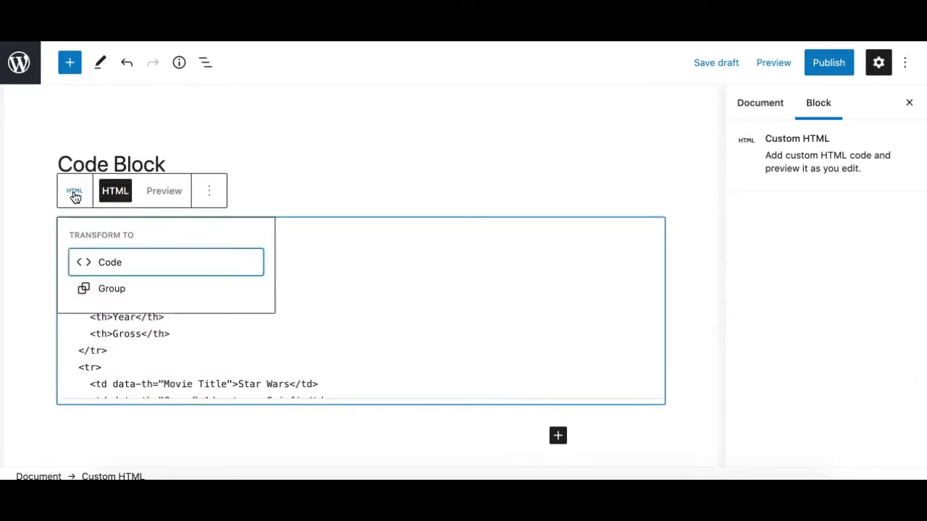
left_click(110, 262)
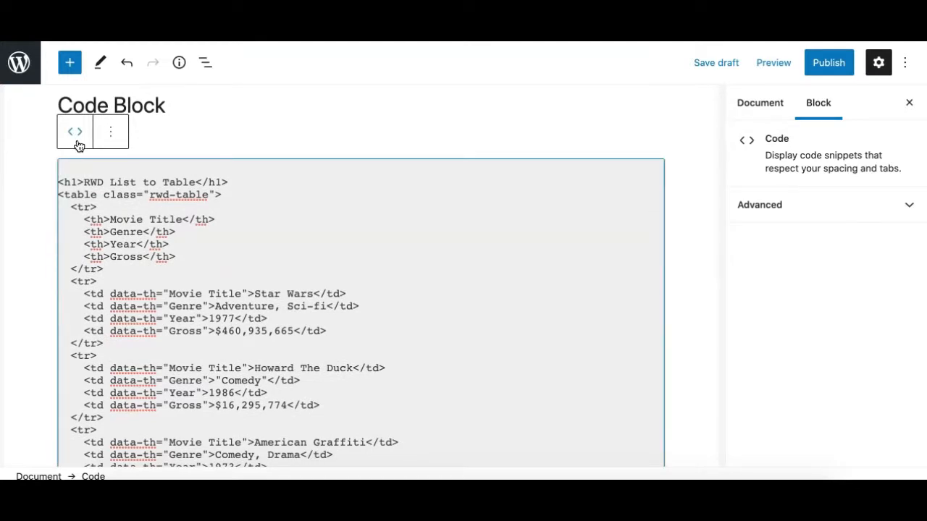
left_click(74, 130)
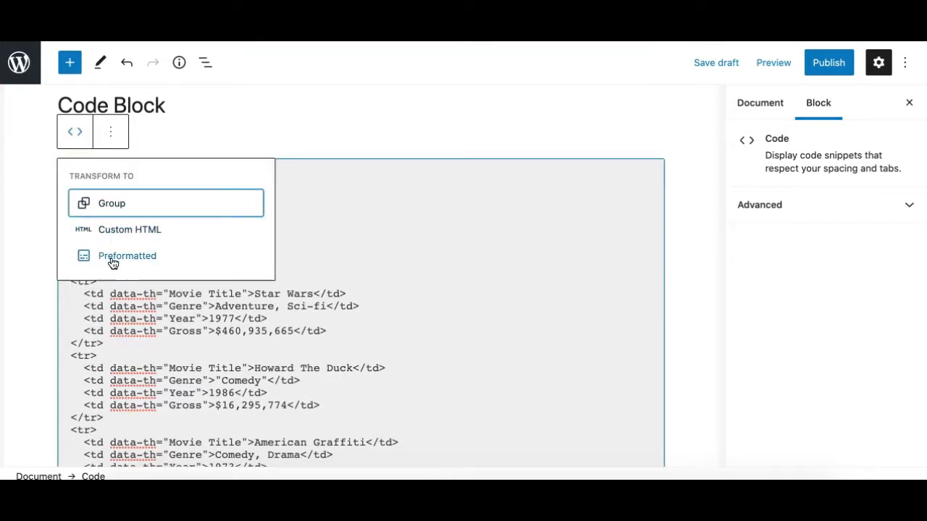
mouse_move(112, 203)
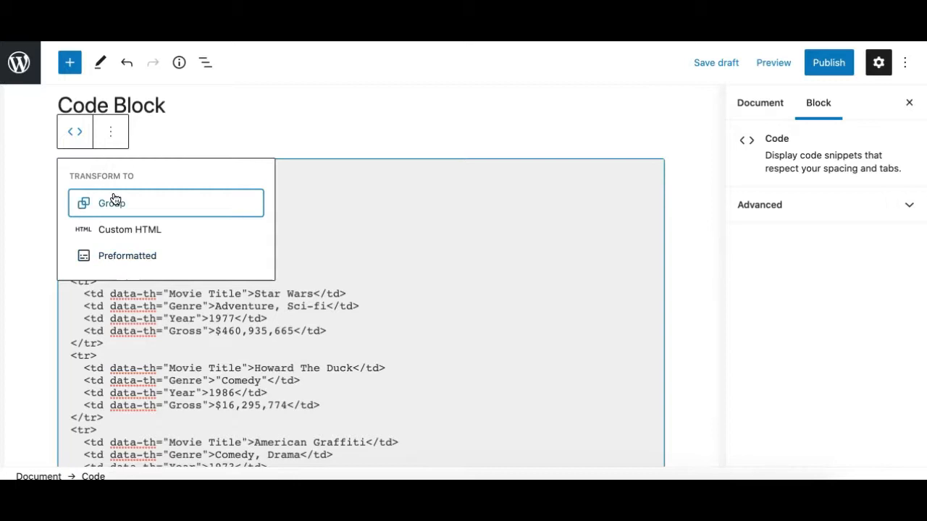
left_click(128, 255)
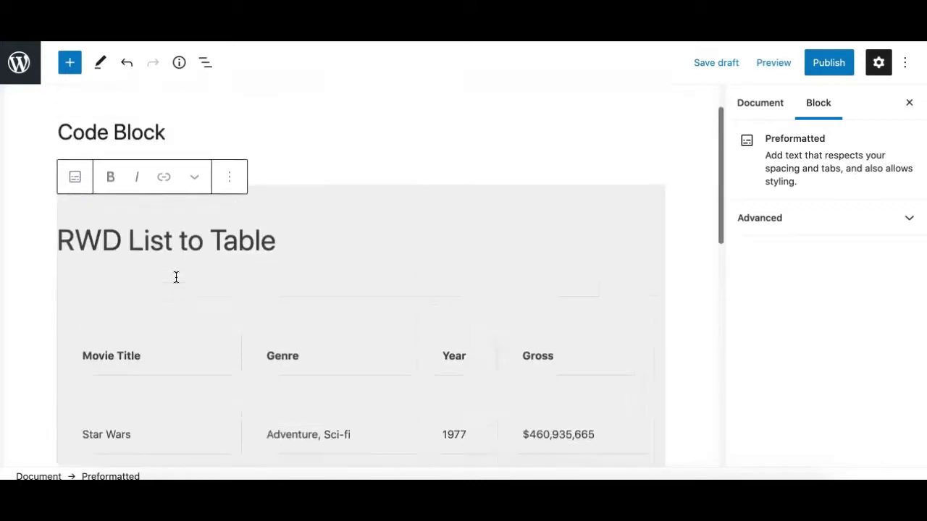
left_click(75, 177)
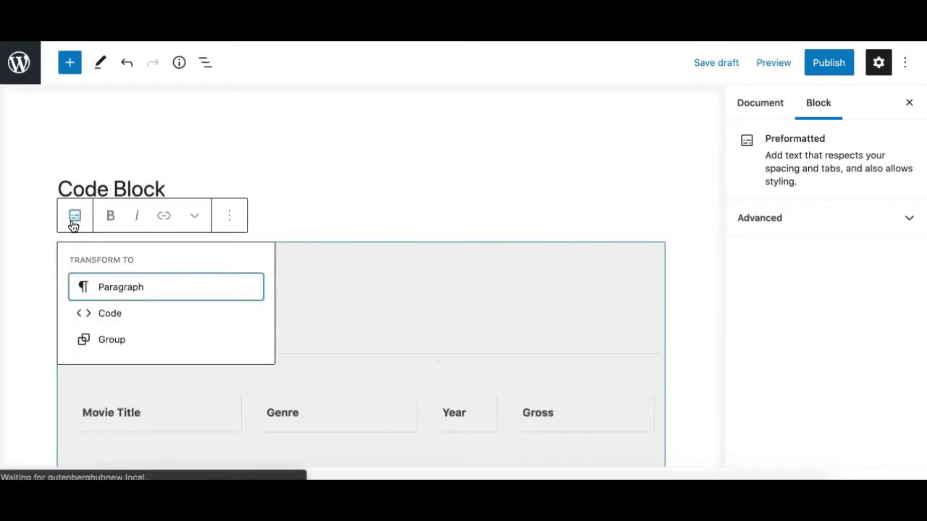
left_click(110, 312)
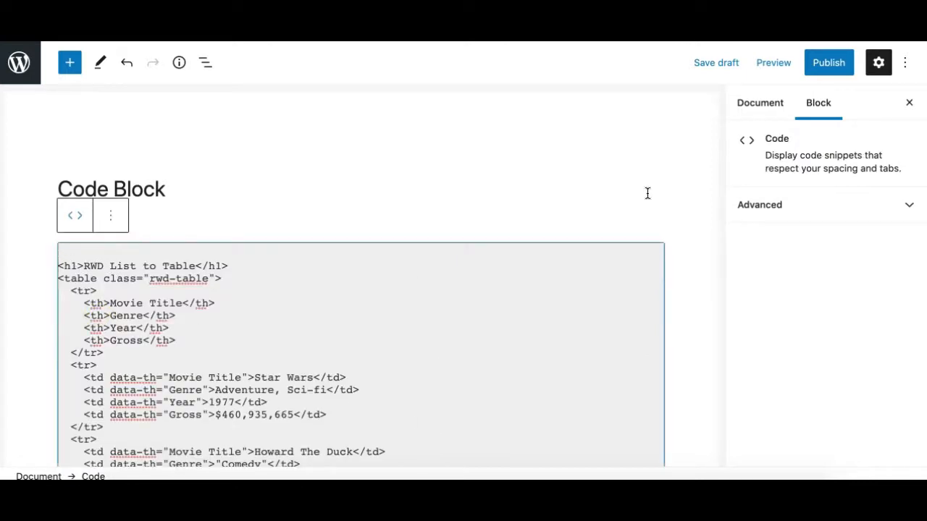
left_click(758, 204)
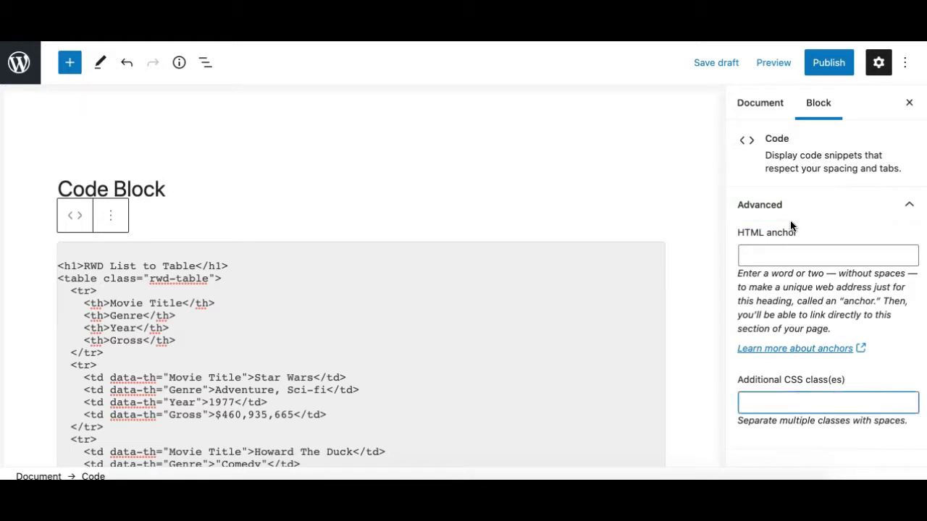
left_click(827, 254)
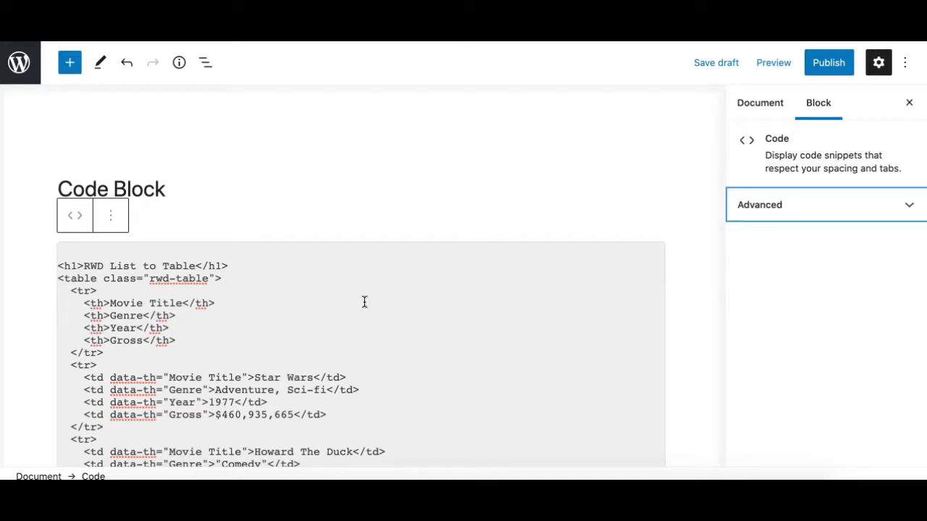
scroll("down", 3)
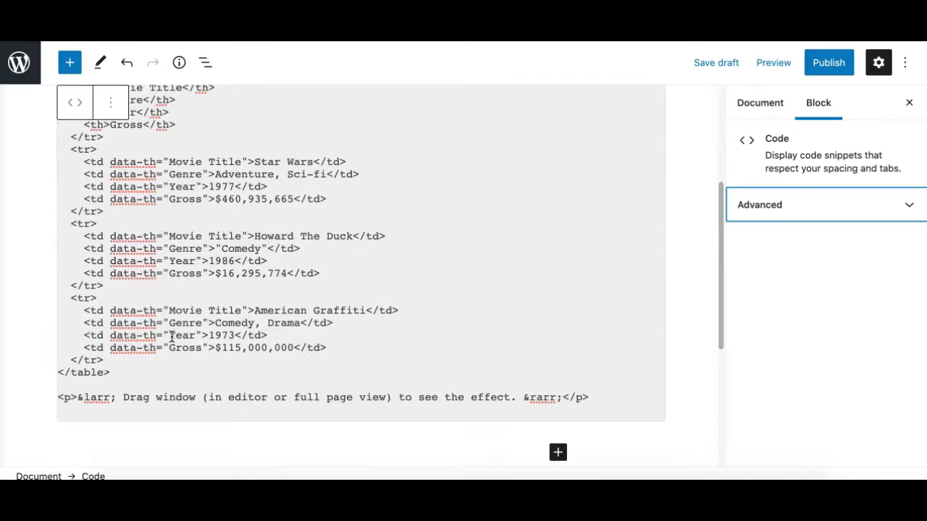
mouse_move(158, 295)
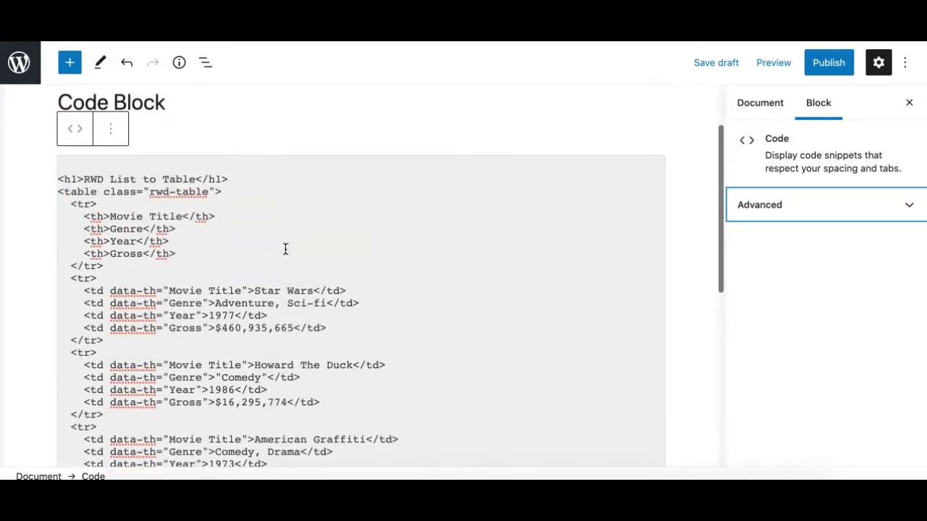
scroll("down", 3)
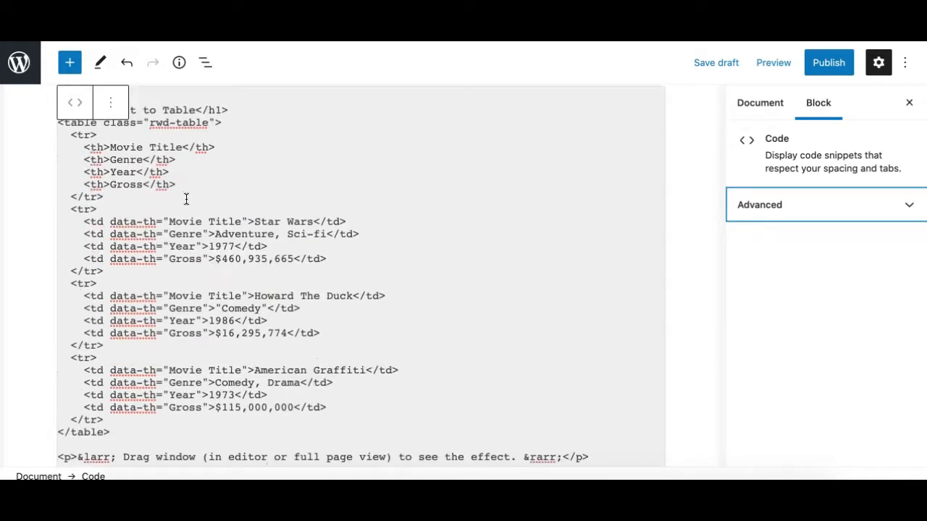